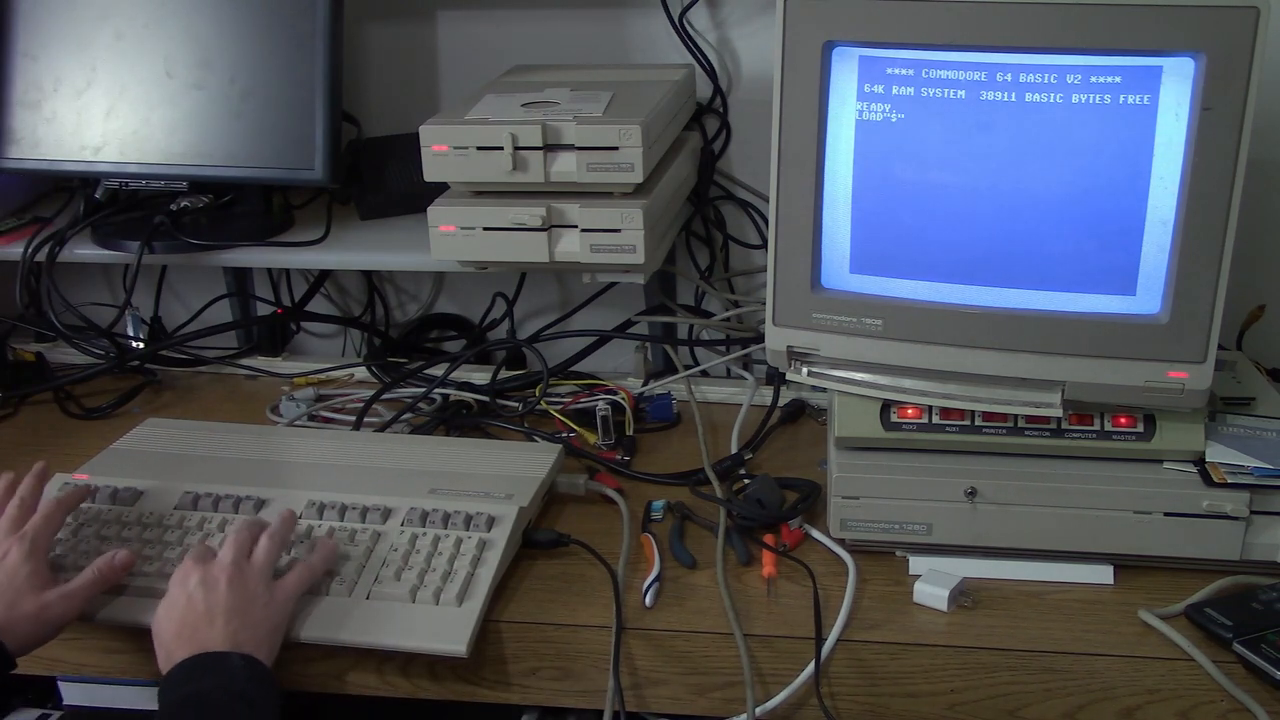
# Run LOAD "$",8 so the machine starts searching drive 8 for the directory.
pyautogui.press('Return')
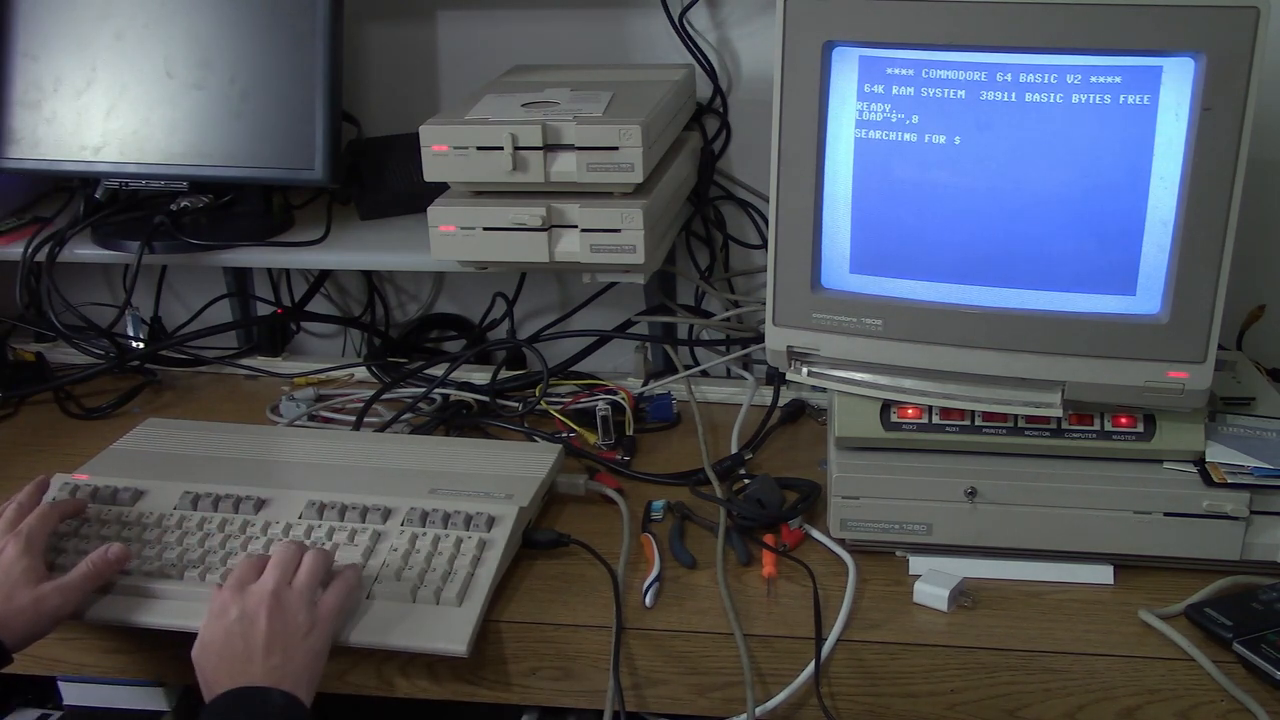